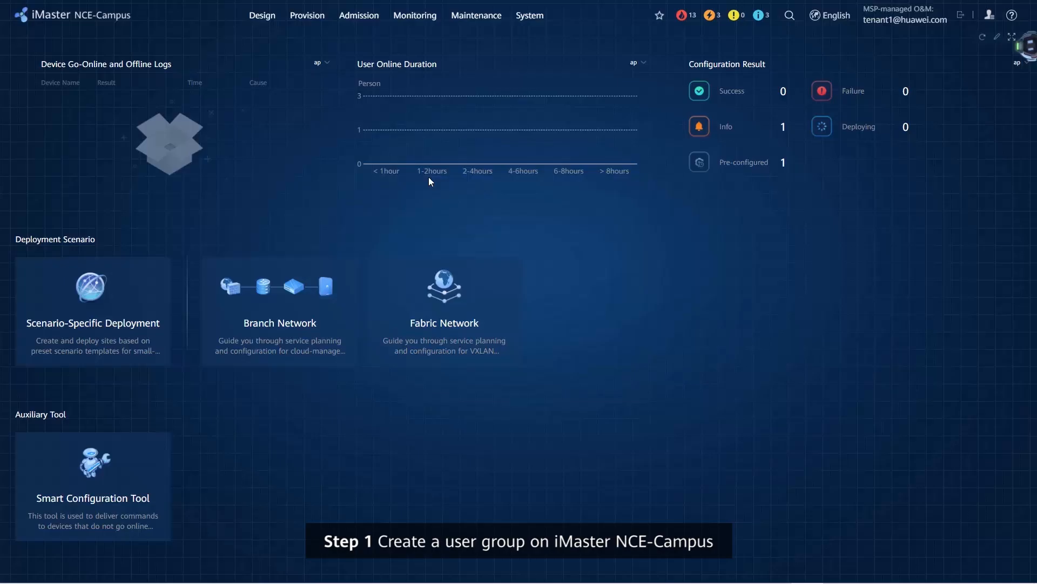
pyautogui.moveTo(456, 72)
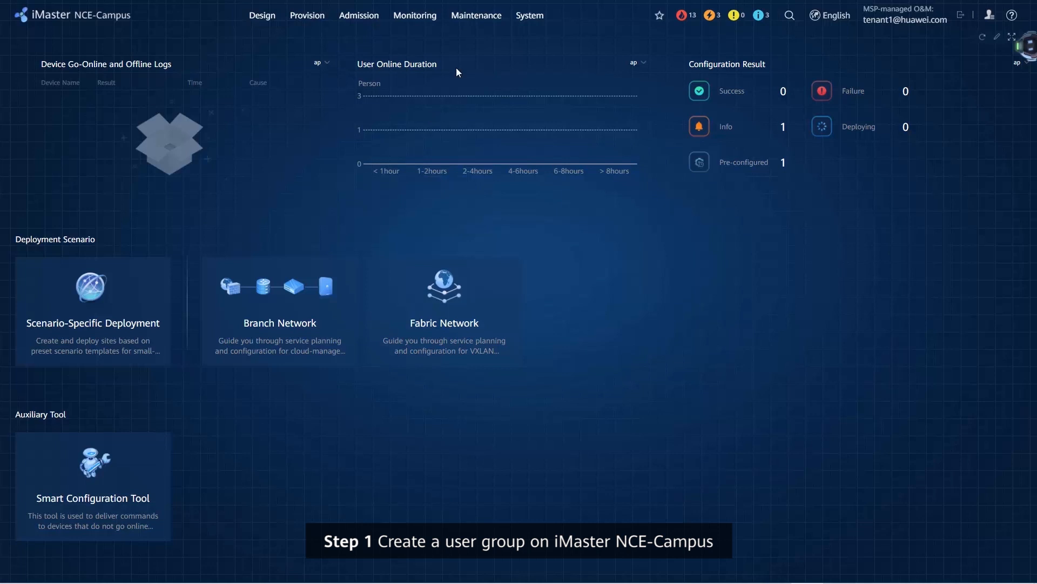
pyautogui.moveTo(474, 58)
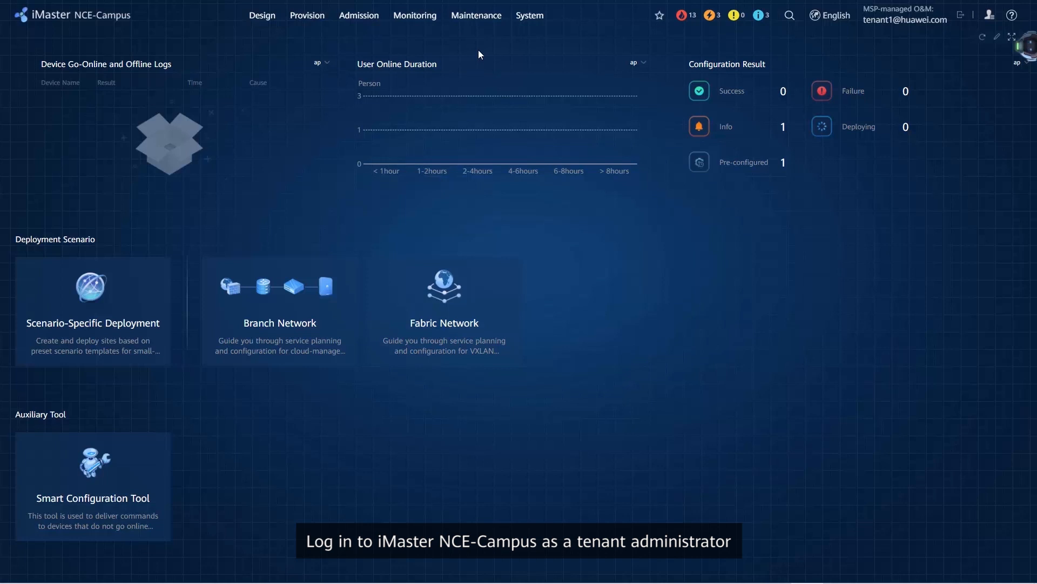
pyautogui.moveTo(492, 48)
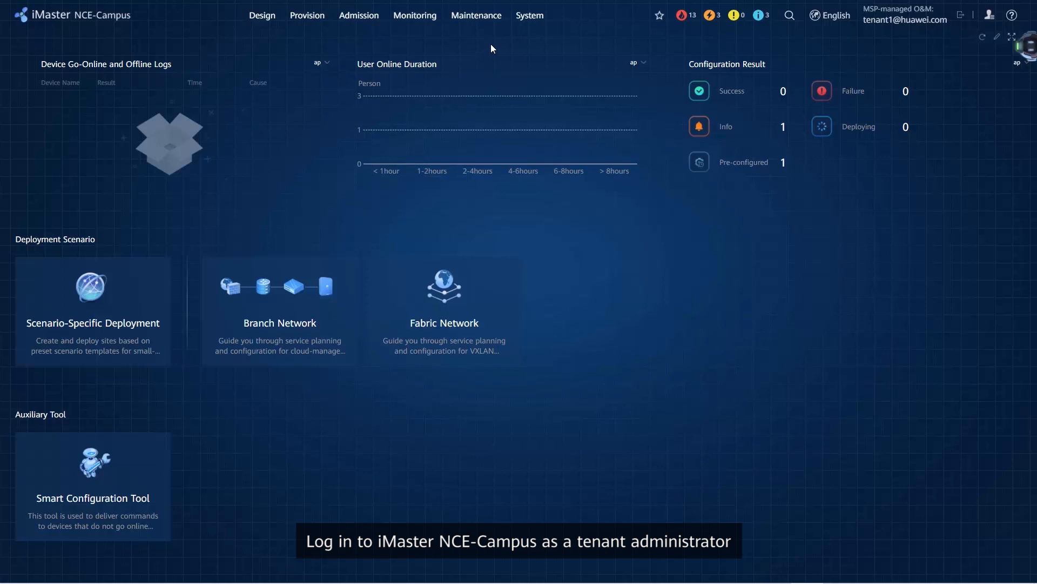
# - Open the System menu from the top navigation bar
pyautogui.click(529, 15)
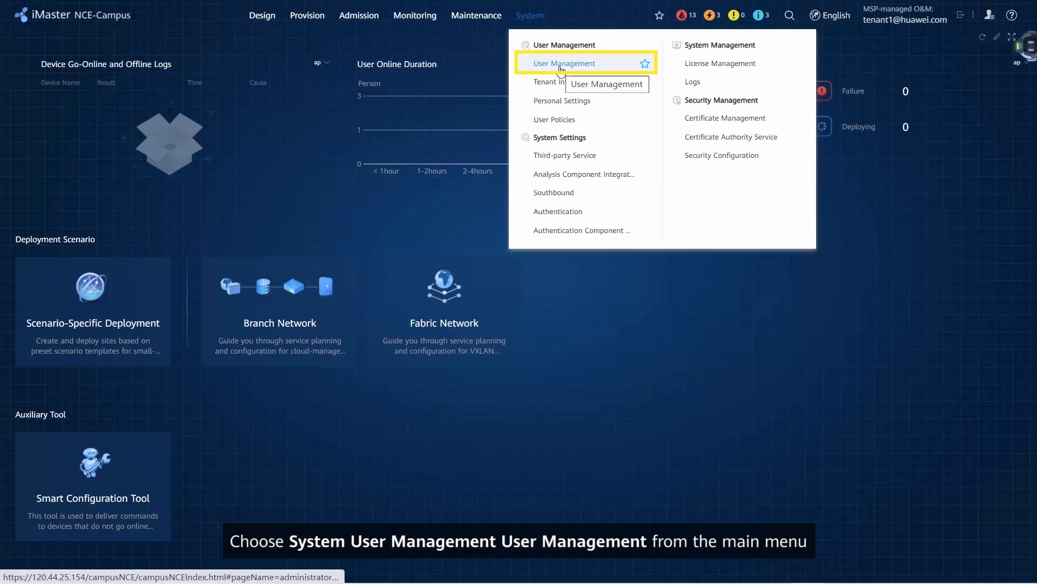
# - Start creating a new user group from the User Groups list in User Management
pyautogui.click(564, 63)
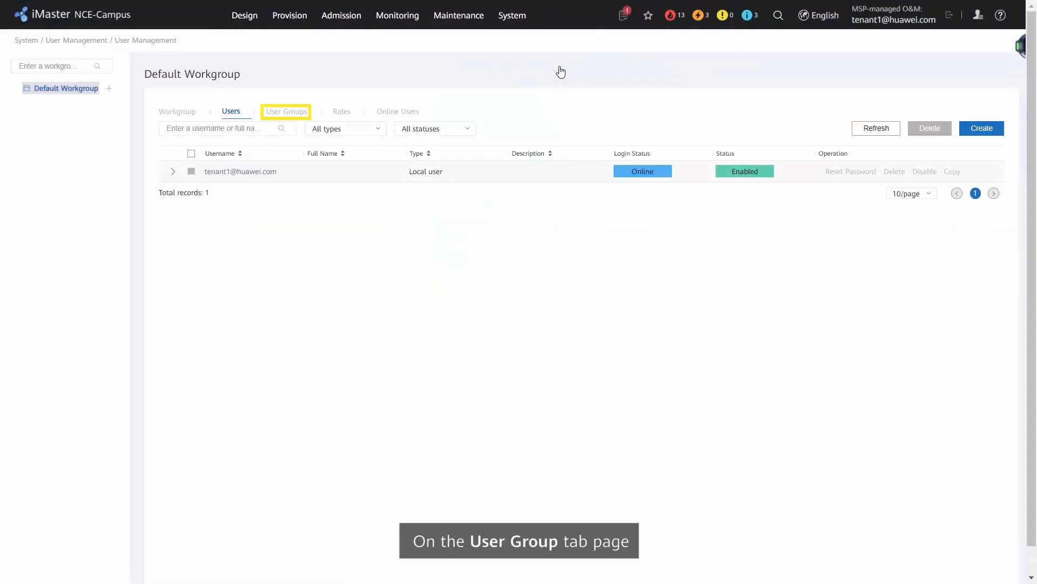
pyautogui.click(286, 112)
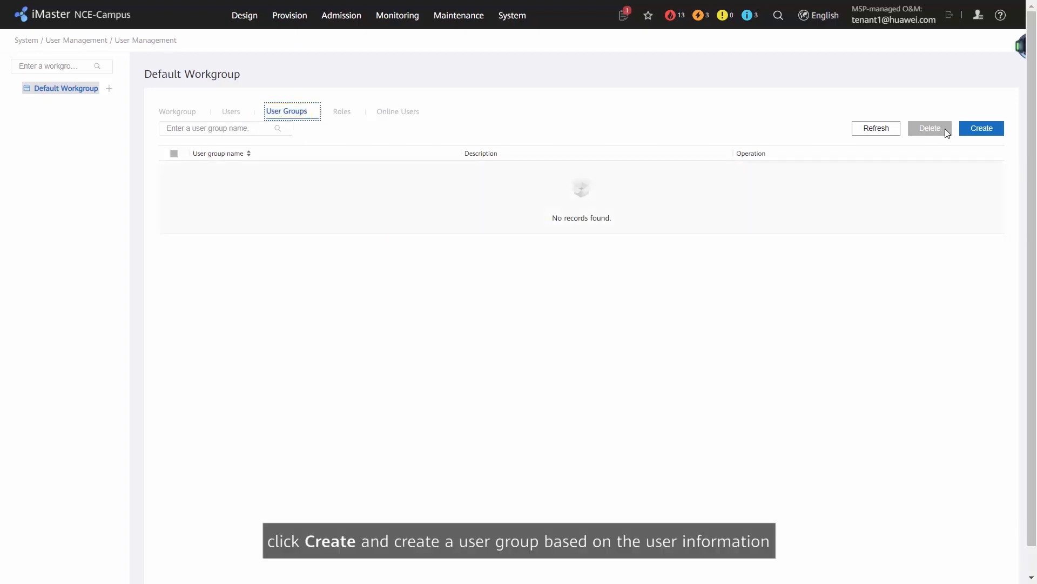
pyautogui.moveTo(977, 139)
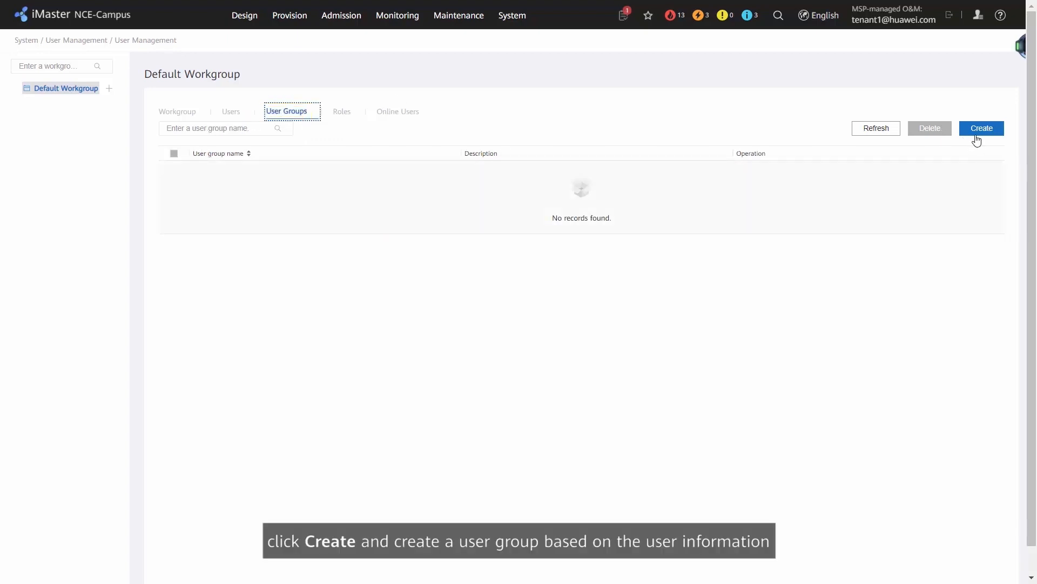
pyautogui.click(981, 127)
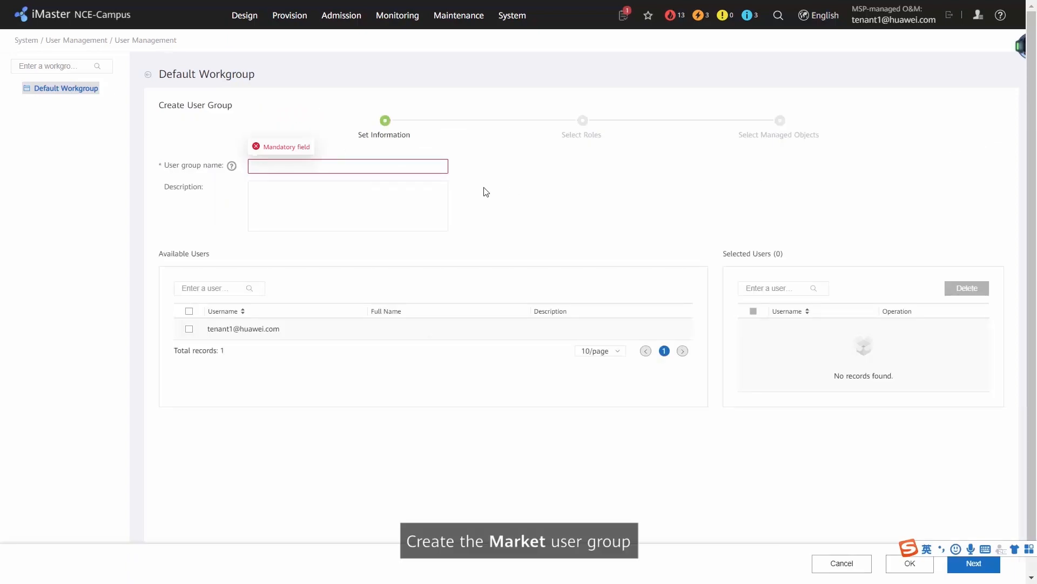
# - Create user group Market with Monitor and Operator roles managing all resources, confirming the warning
pyautogui.write('Ma')
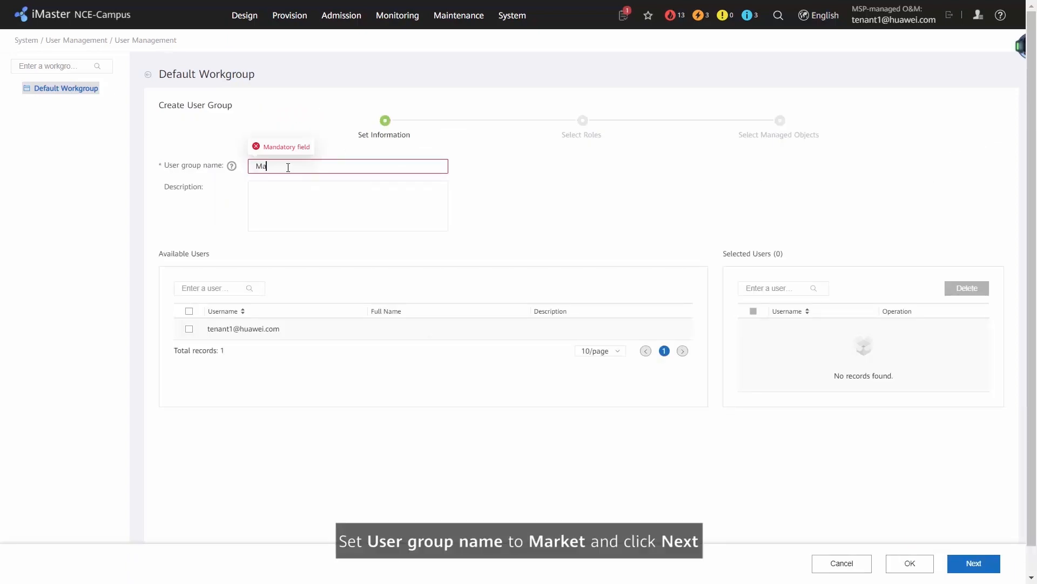
pyautogui.write('Market')
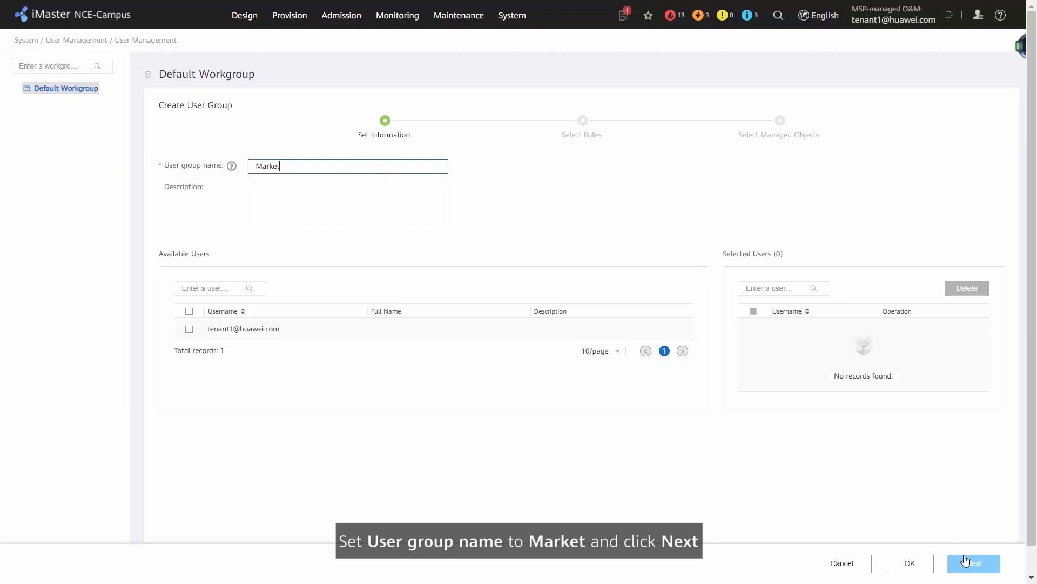
pyautogui.click(973, 563)
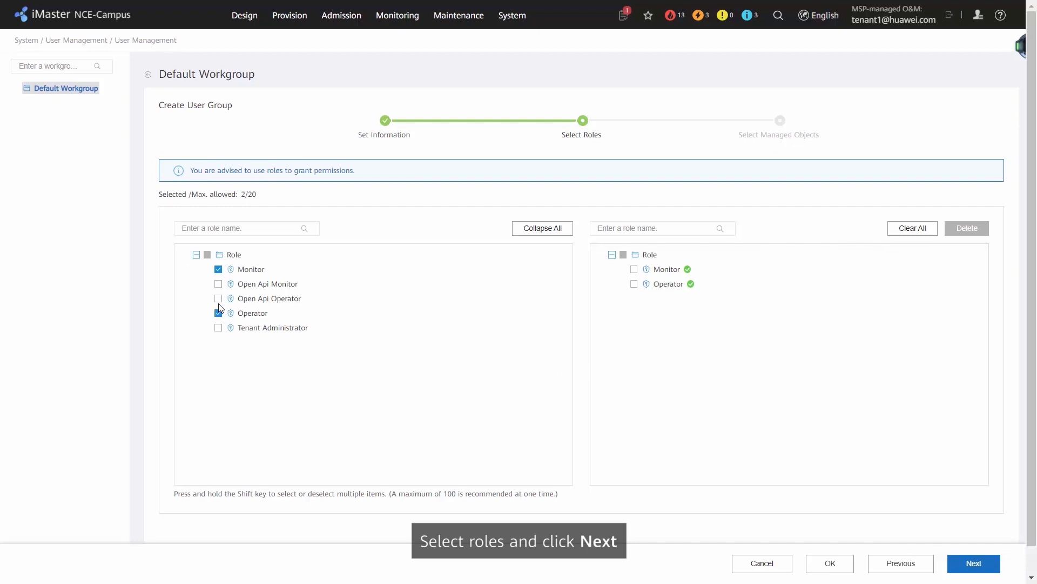
pyautogui.click(972, 563)
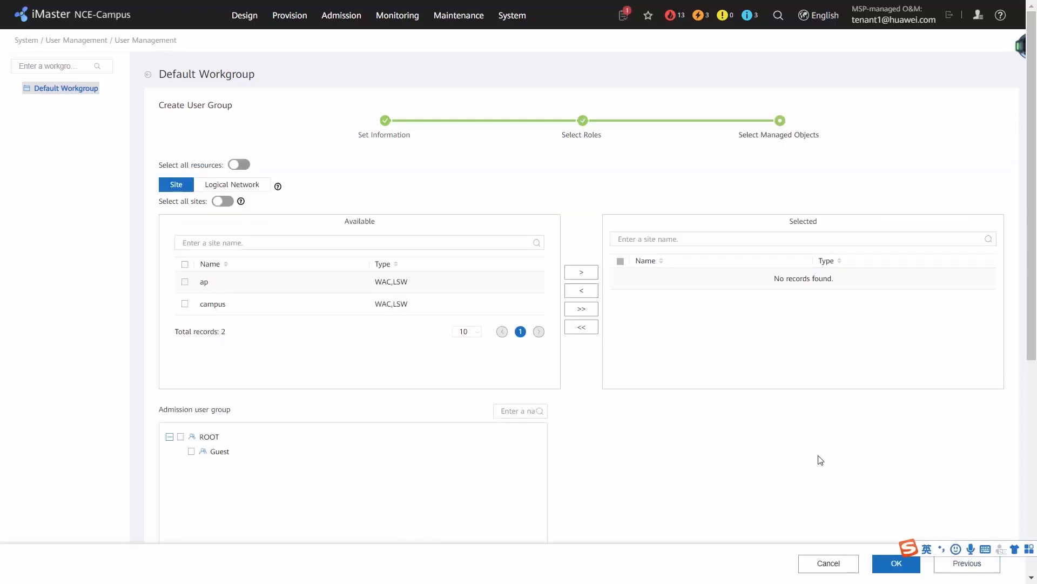
pyautogui.click(239, 165)
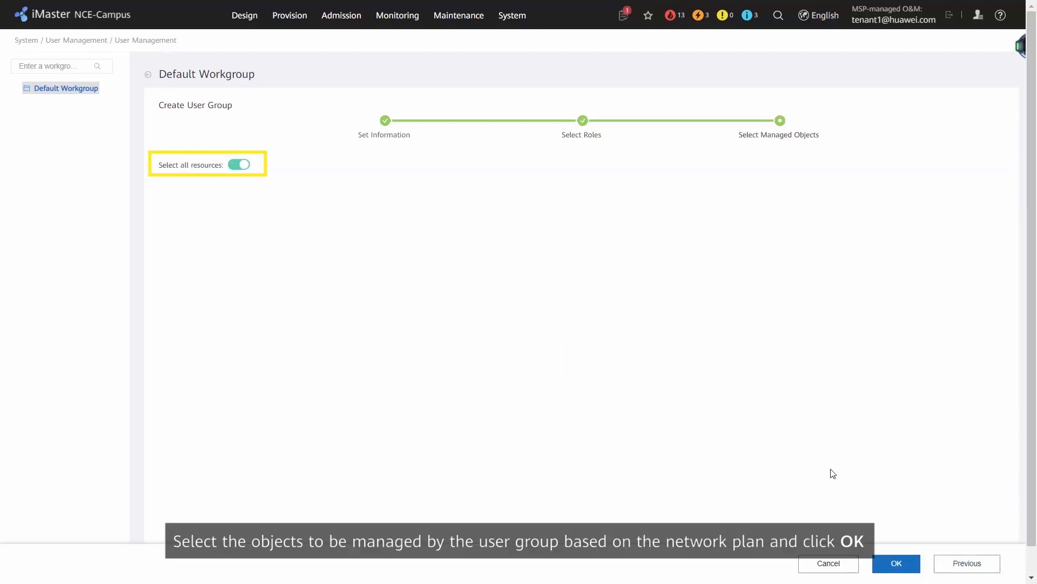
pyautogui.click(896, 563)
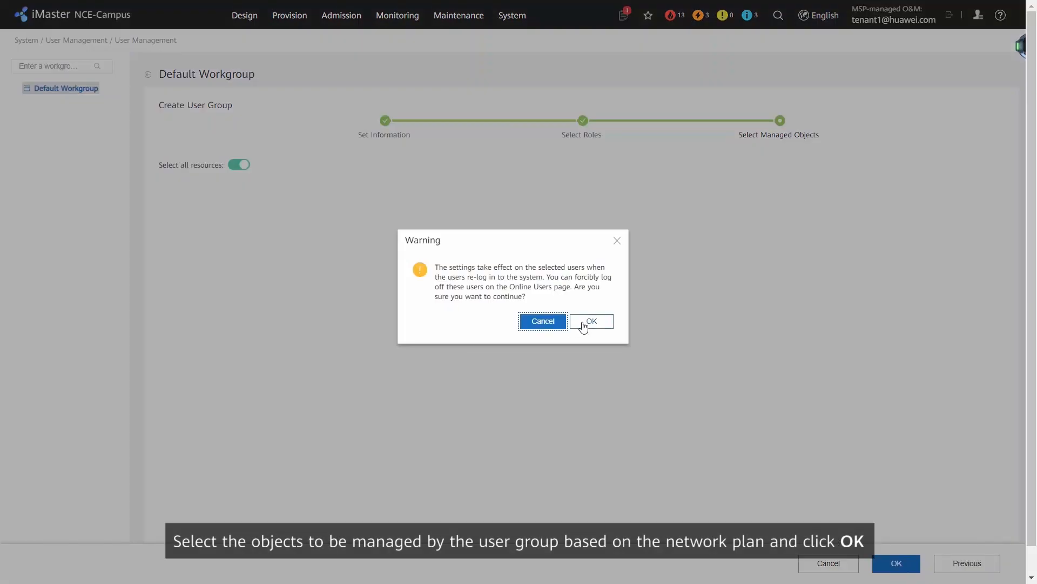
pyautogui.click(590, 321)
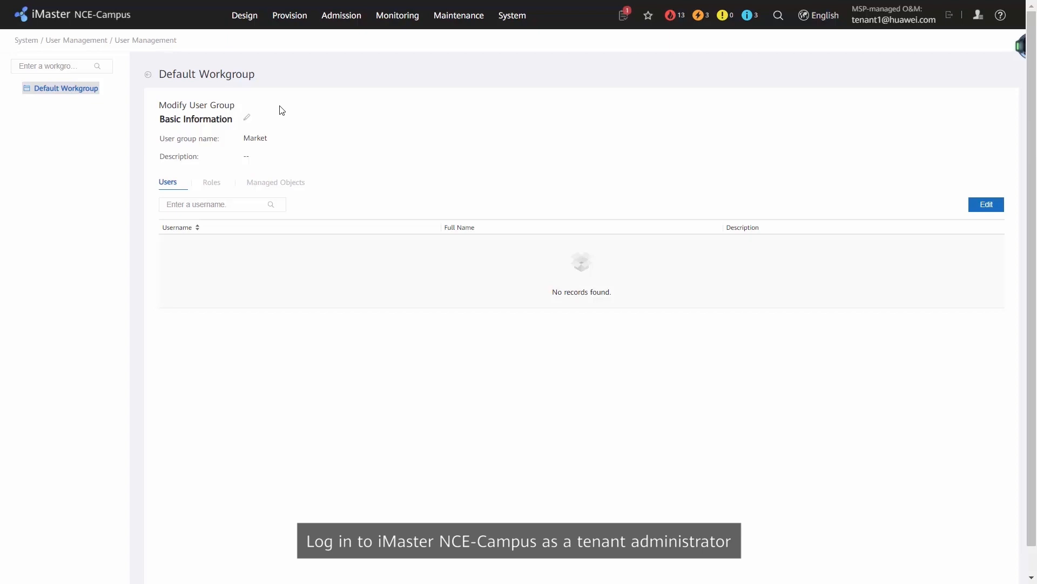
pyautogui.moveTo(500, 58)
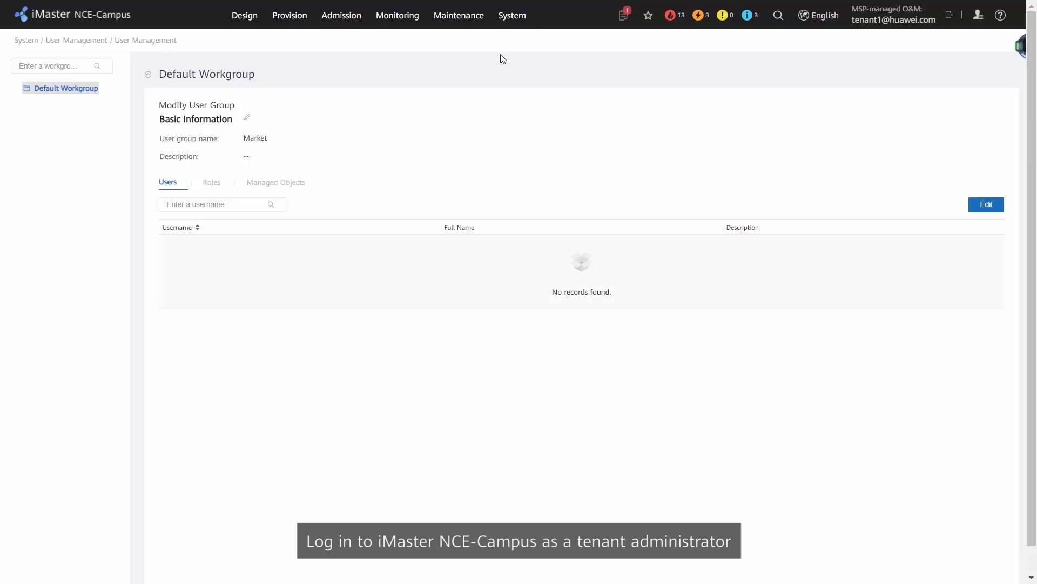
pyautogui.moveTo(507, 31)
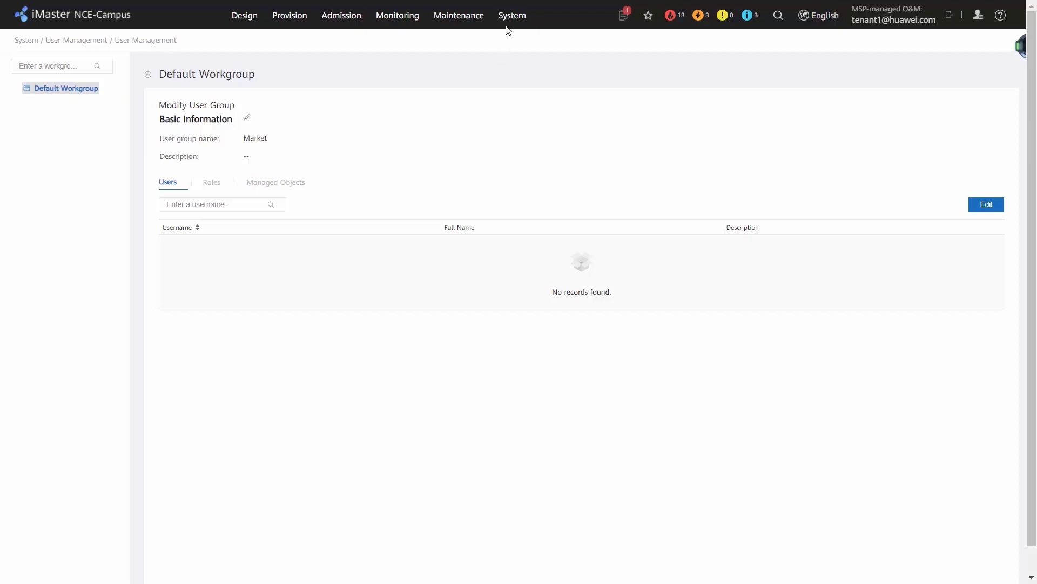
# - Go to the Authentication settings under System > System Settings
pyautogui.click(511, 15)
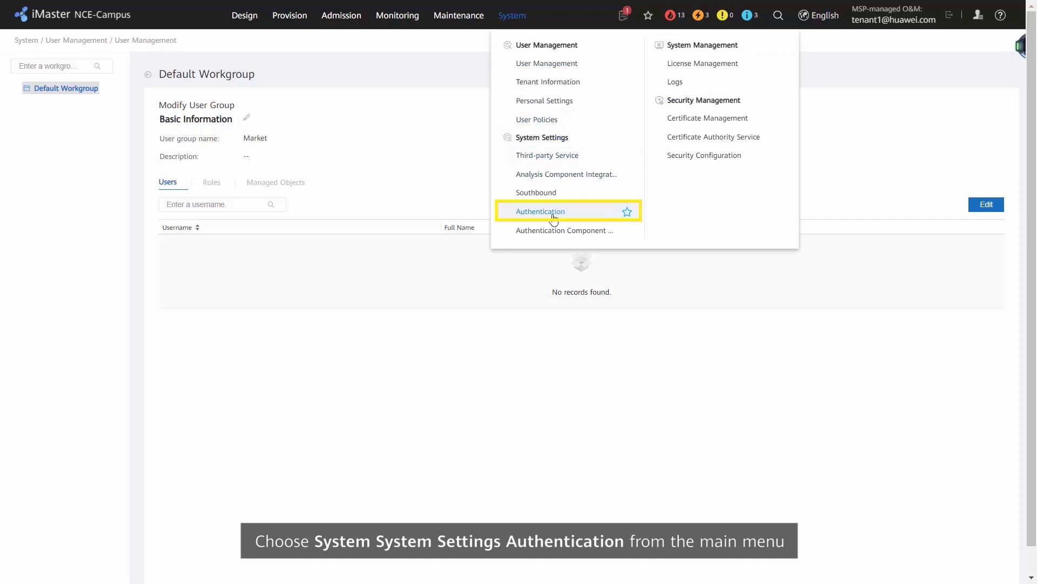
pyautogui.moveTo(541, 211)
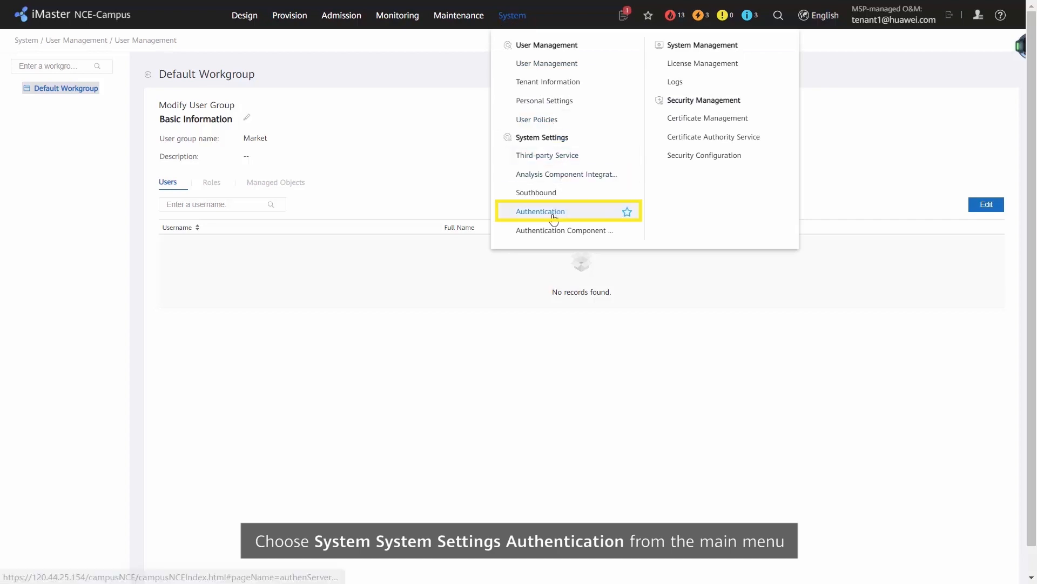
pyautogui.click(540, 210)
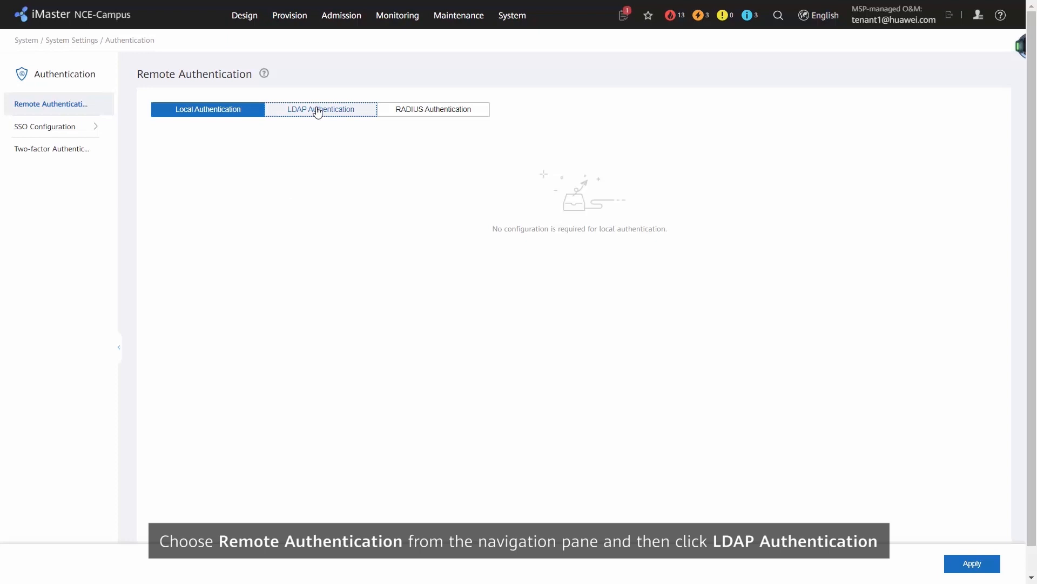
# - Select LDAP authentication with master server 10.44.25.165, port 389 and TLS disabled
pyautogui.click(321, 109)
pyautogui.write('389')
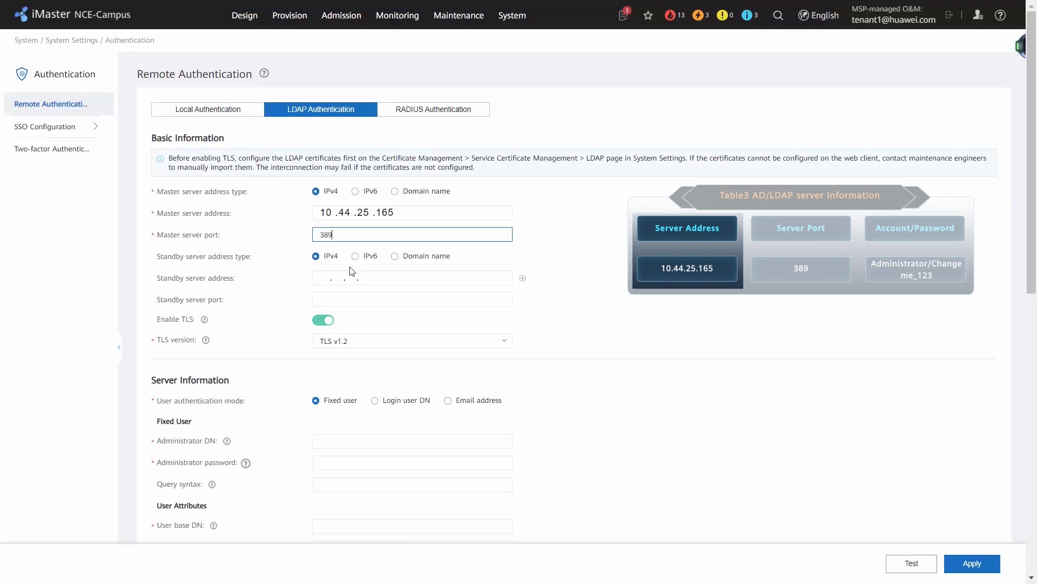
pyautogui.click(324, 320)
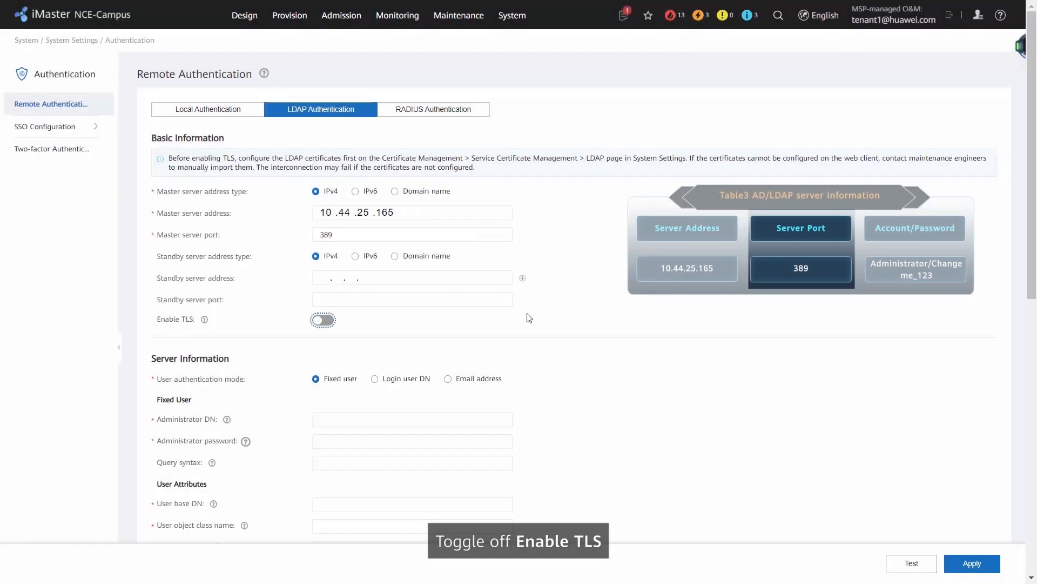
pyautogui.scroll(-3)
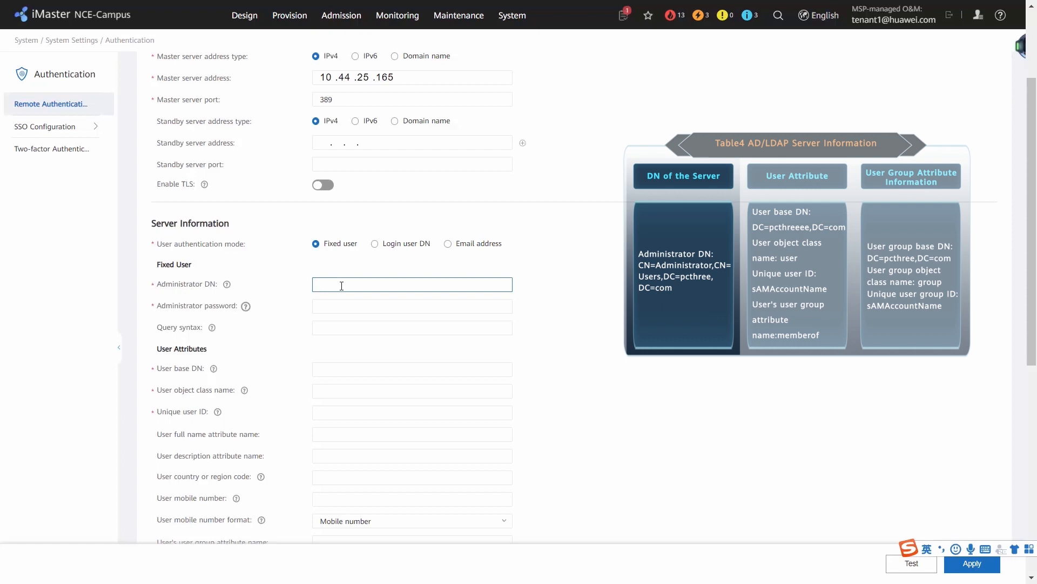
# - Set administrator DN CN=Administrator,CN=Users,DC=pcthree,DC=com with its password
pyautogui.write('CN=Administrator,CN=Users,DC=pcthree,DC=com')
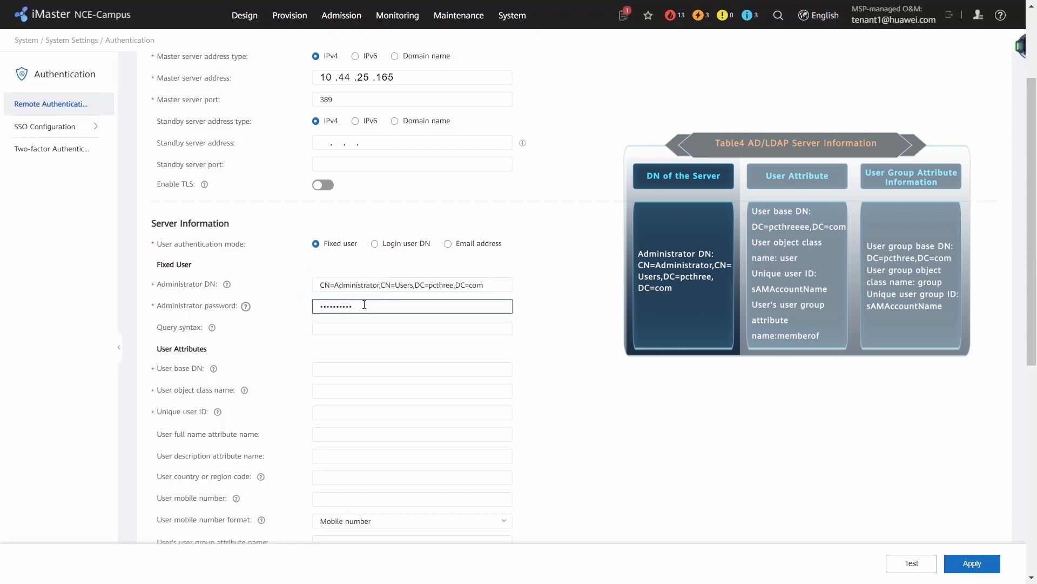
pyautogui.scroll(-3)
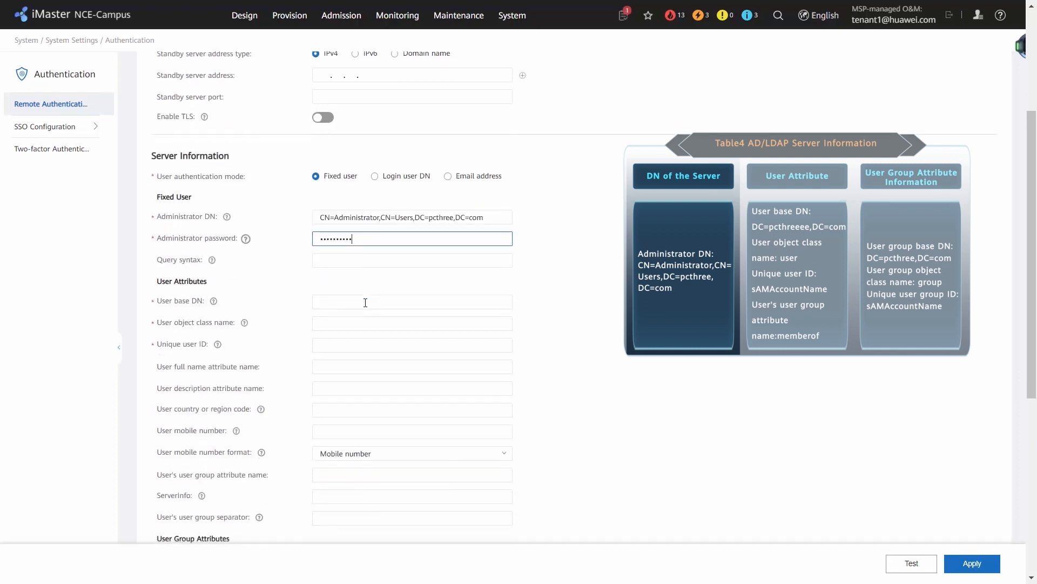
pyautogui.moveTo(591, 275)
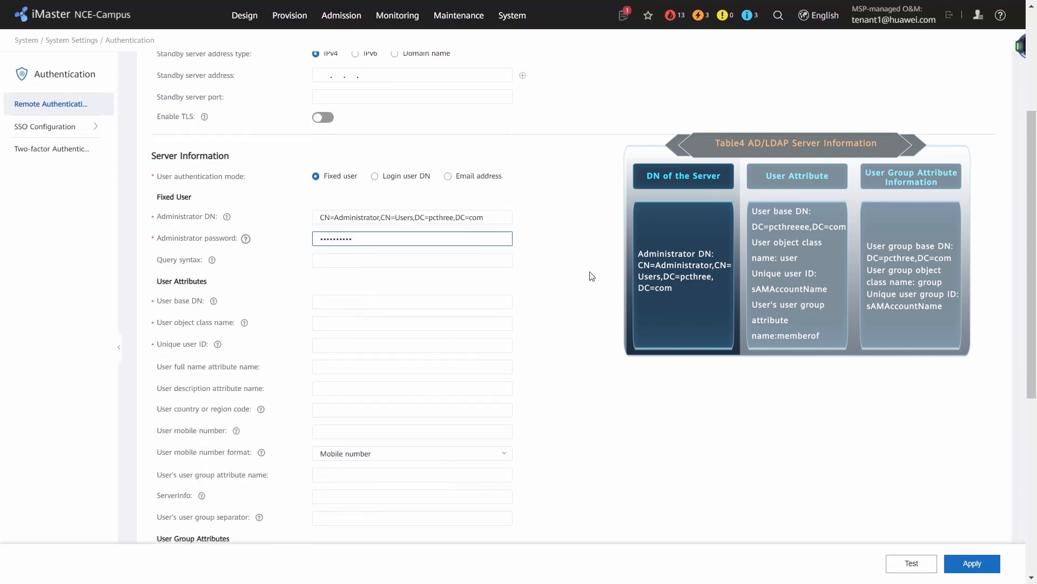
pyautogui.scroll(-3)
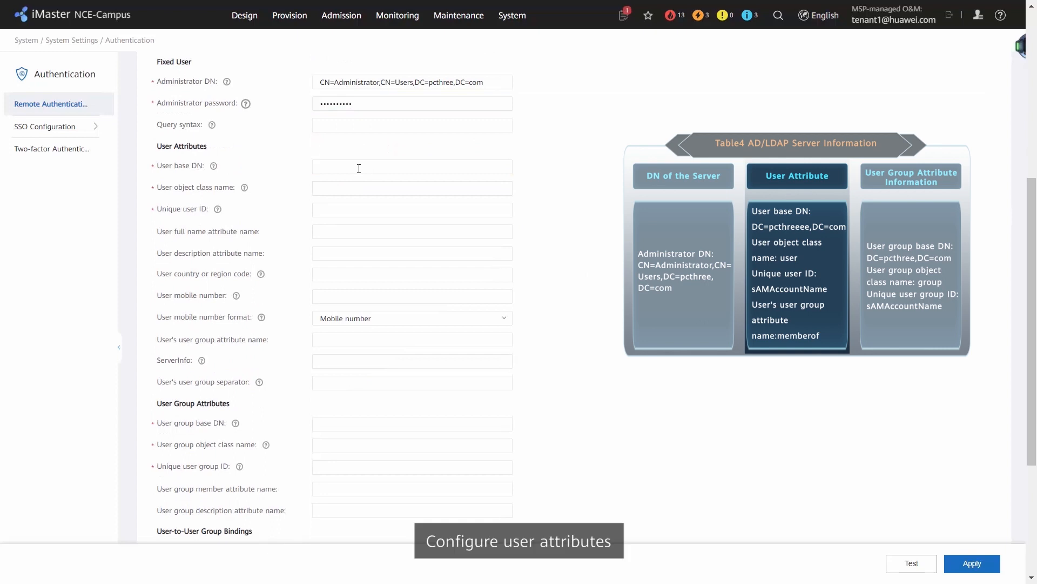
pyautogui.moveTo(357, 167)
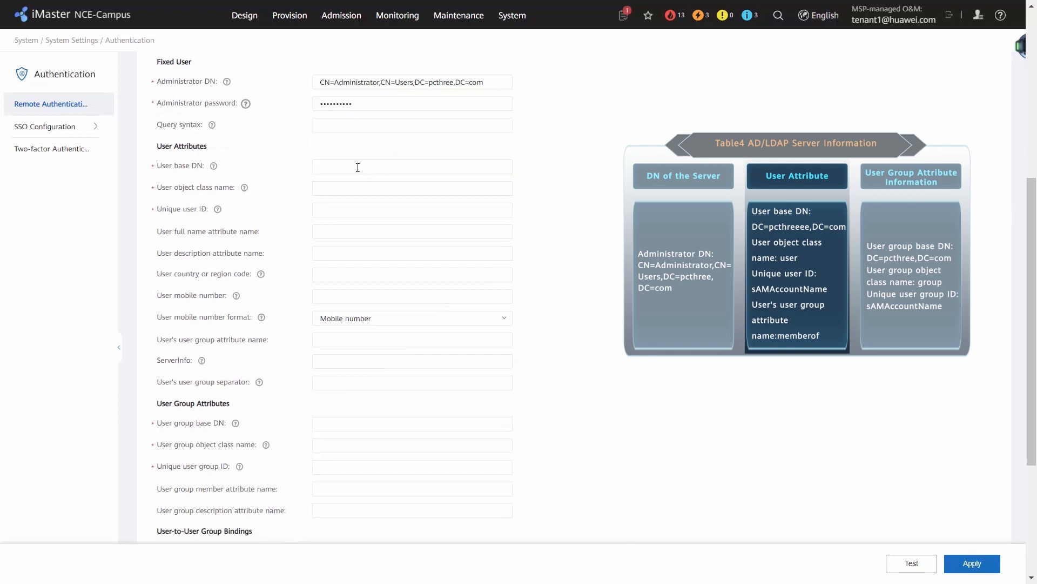
# - Set user base DN DC=pcthree,DC=com, object class user, unique ID sAMAccountName, group attribute memberOf
pyautogui.write('DC=pcthree,DC=com')
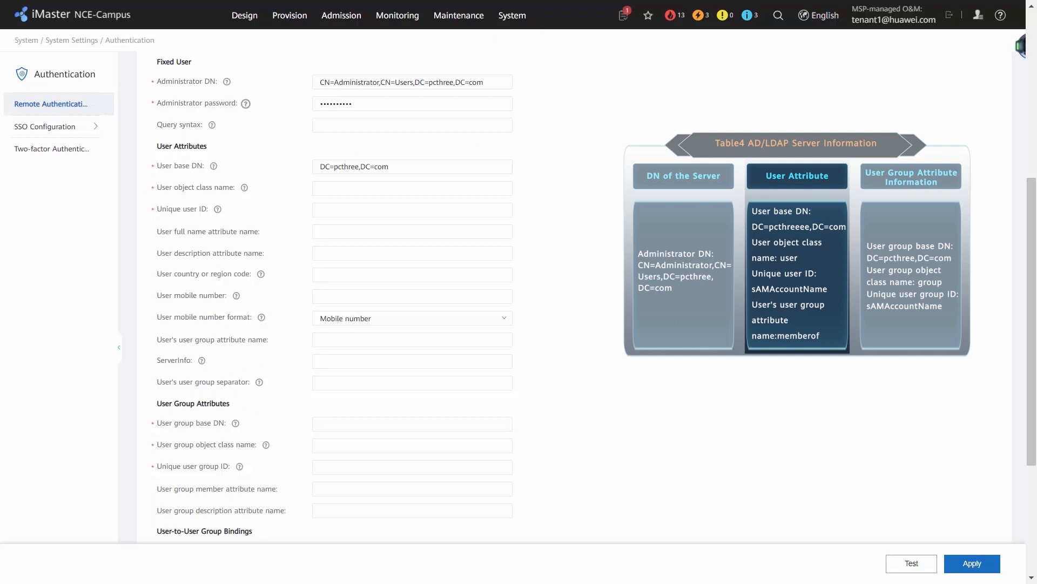
pyautogui.write('user')
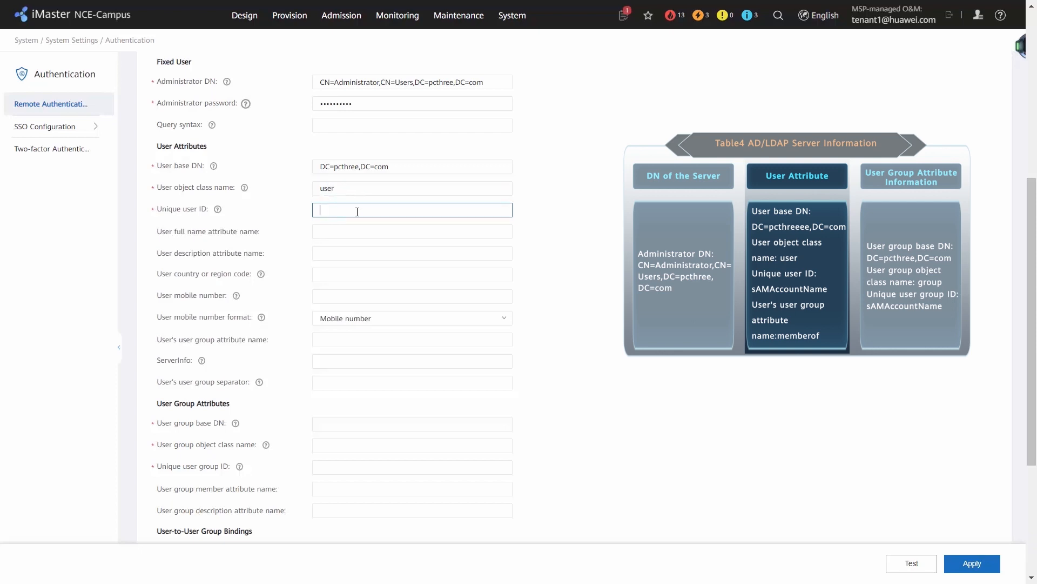
pyautogui.write('sAMAccountName')
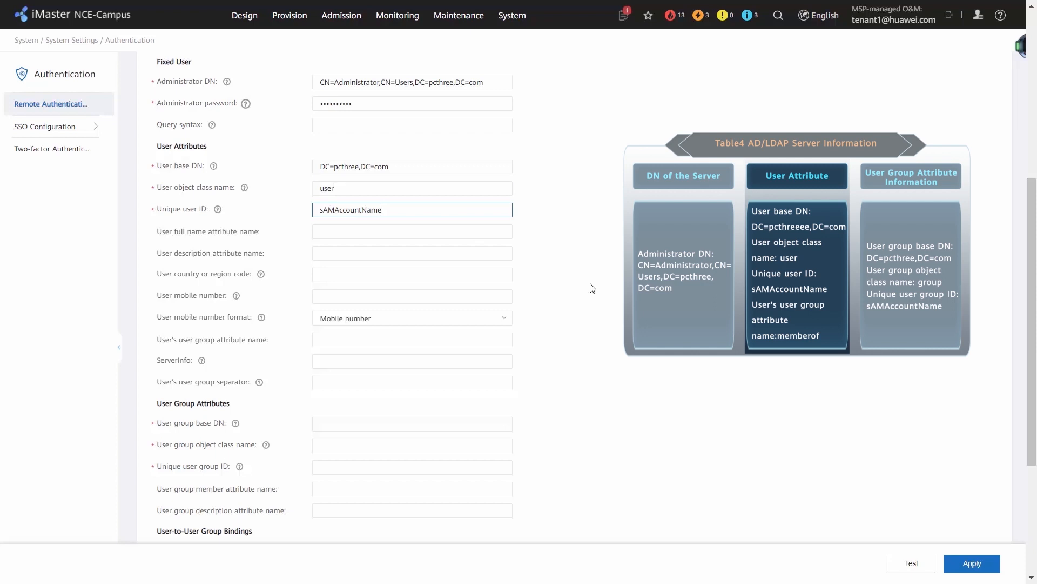
pyautogui.scroll(-3)
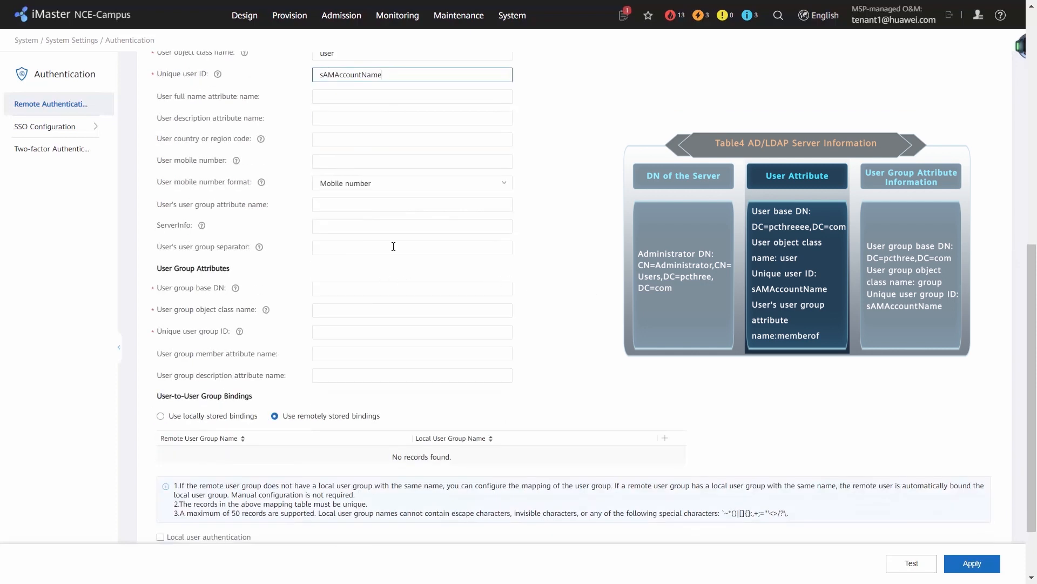
pyautogui.write('memberOf')
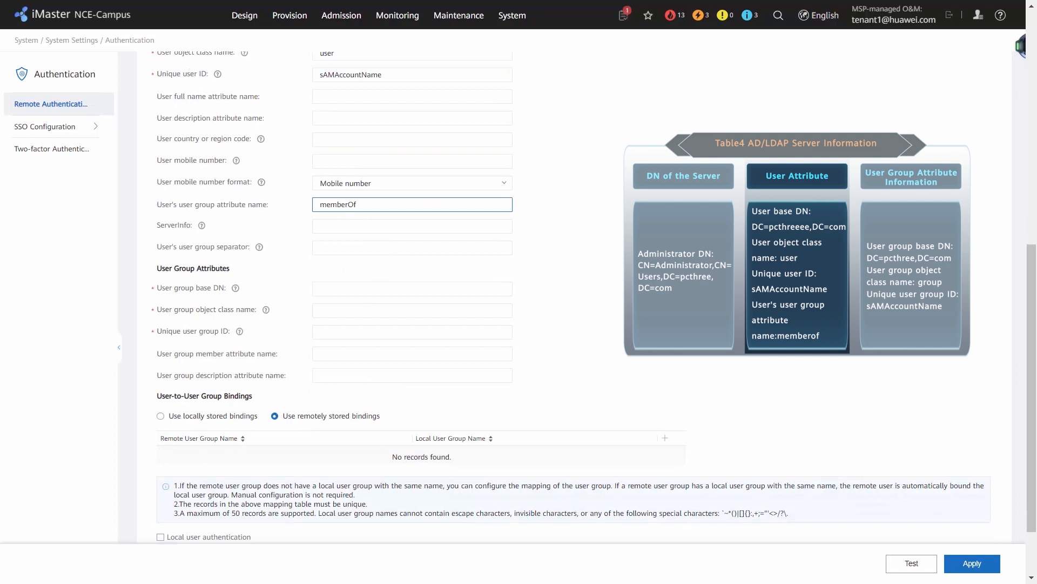
pyautogui.click(910, 176)
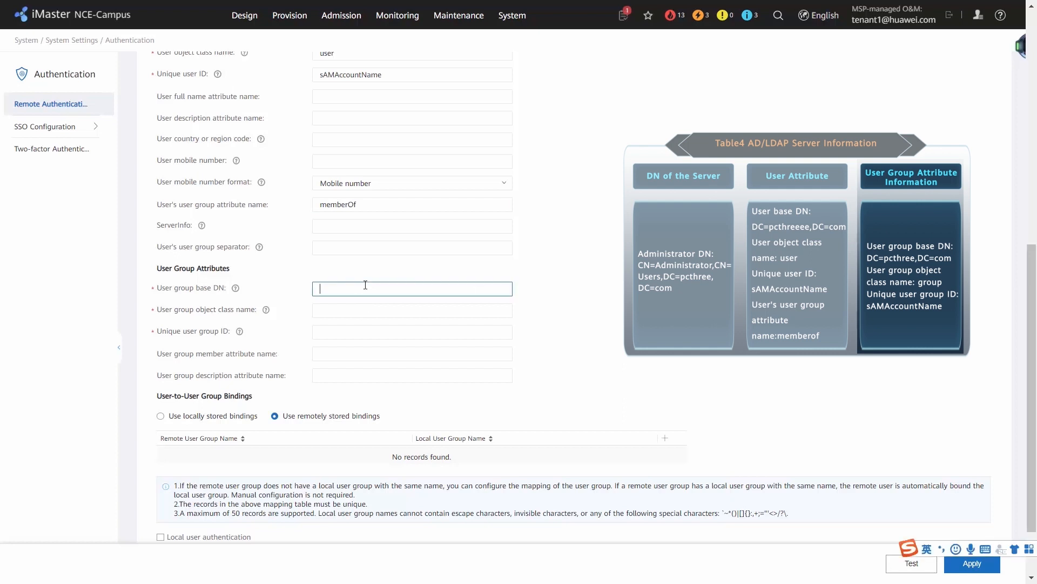
# - Set user group base DN DC=pcthreeee,DC=com, object class group and unique group ID sAMAccountName
pyautogui.write('DC=pcthreeee,DC=com')
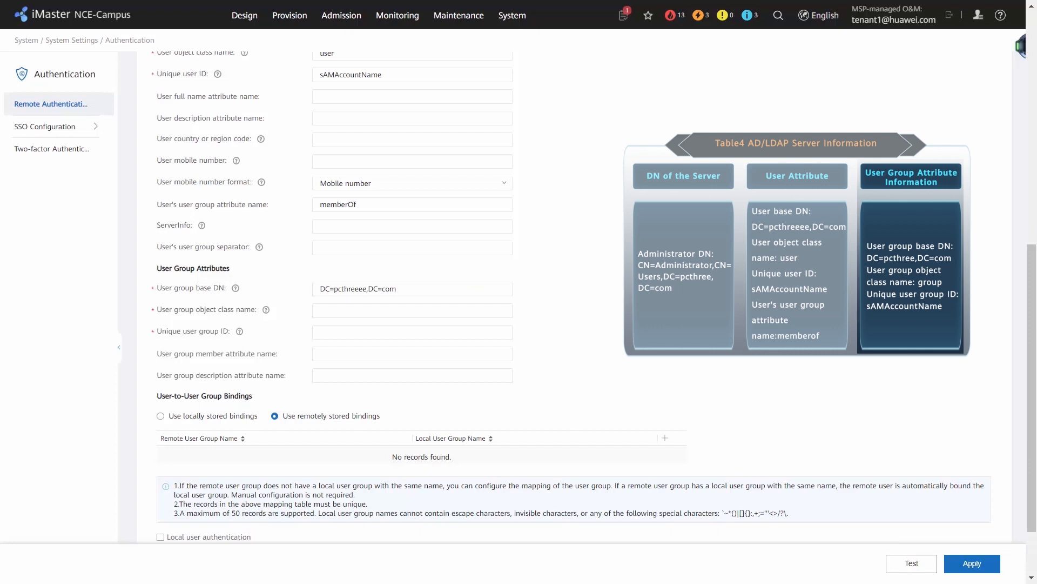
pyautogui.click(411, 310)
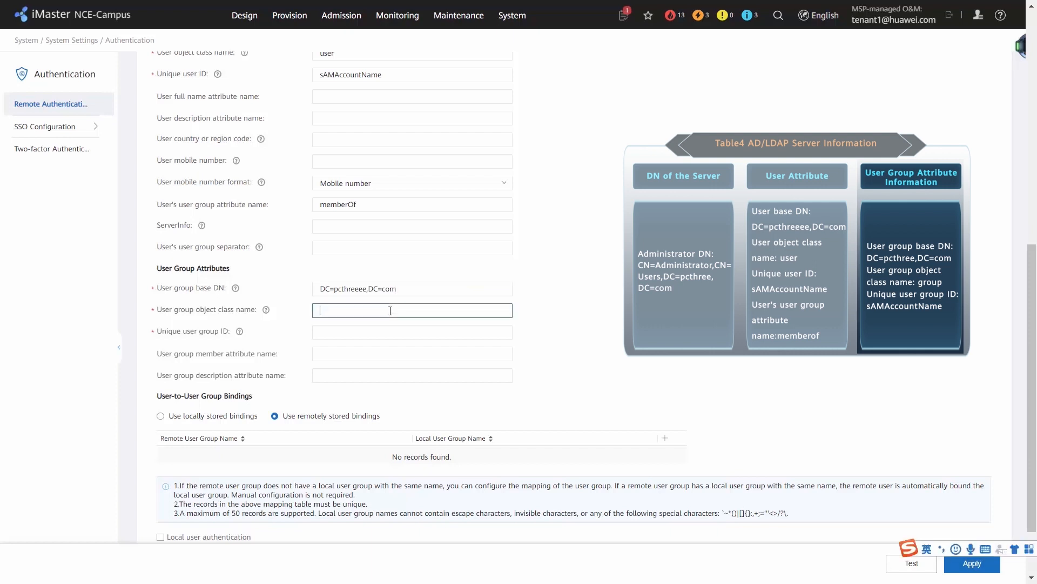
pyautogui.write('group')
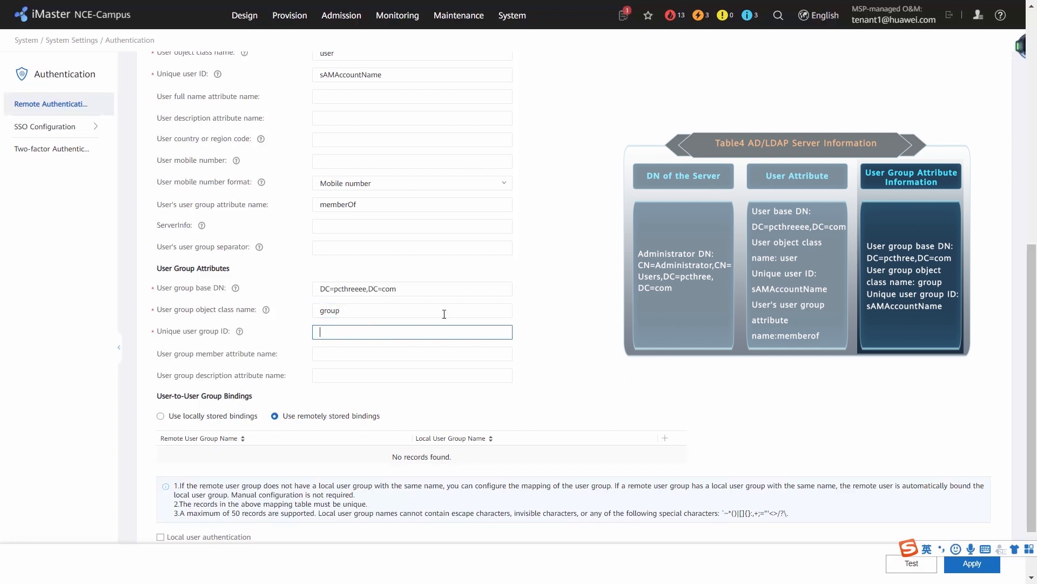
pyautogui.write('sAMAccountName')
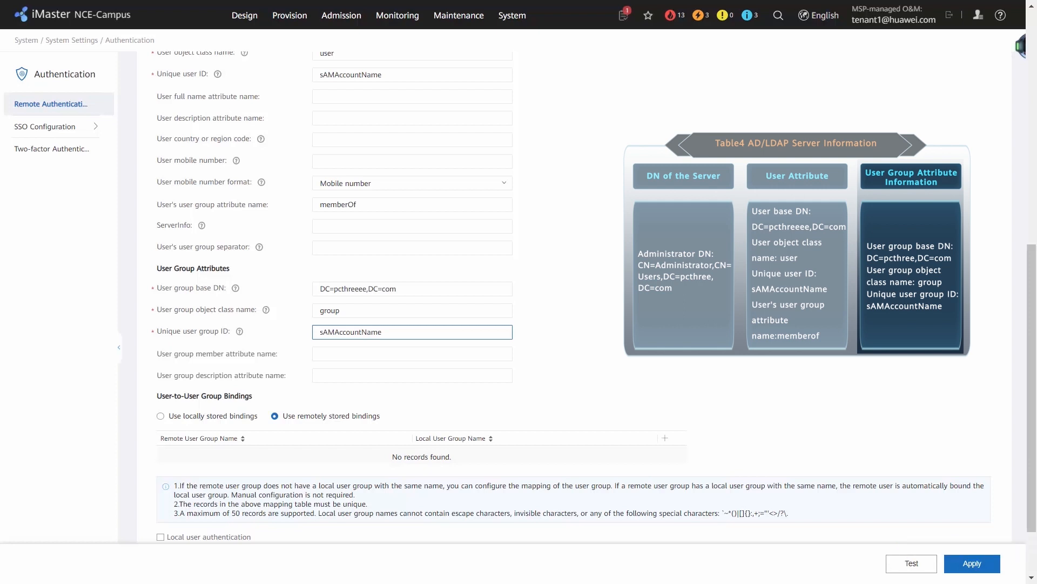
# - Add a user group binding mapping remote group Market to local group Market
pyautogui.click(665, 437)
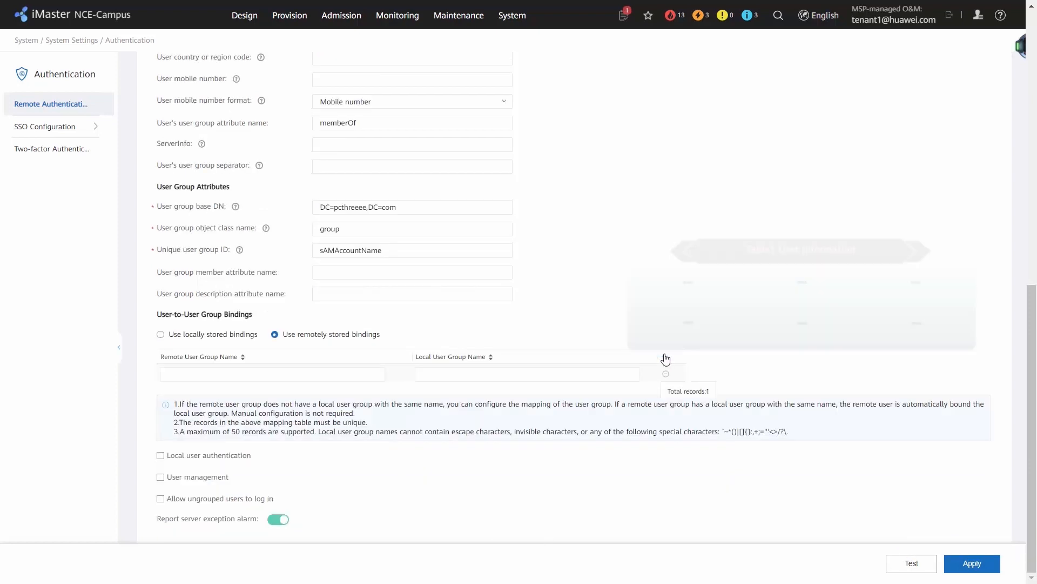
pyautogui.click(271, 374)
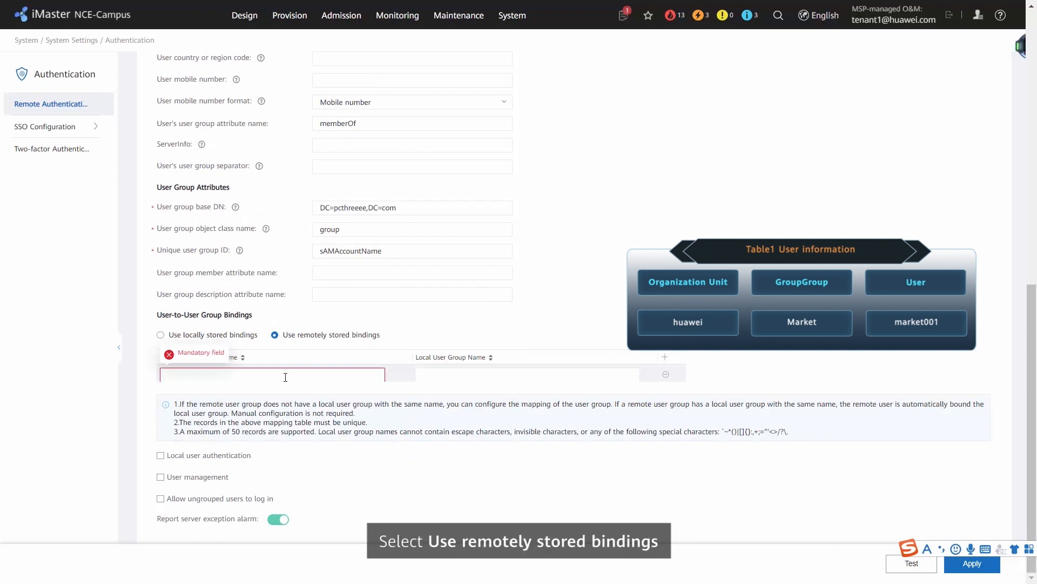
pyautogui.write('Market')
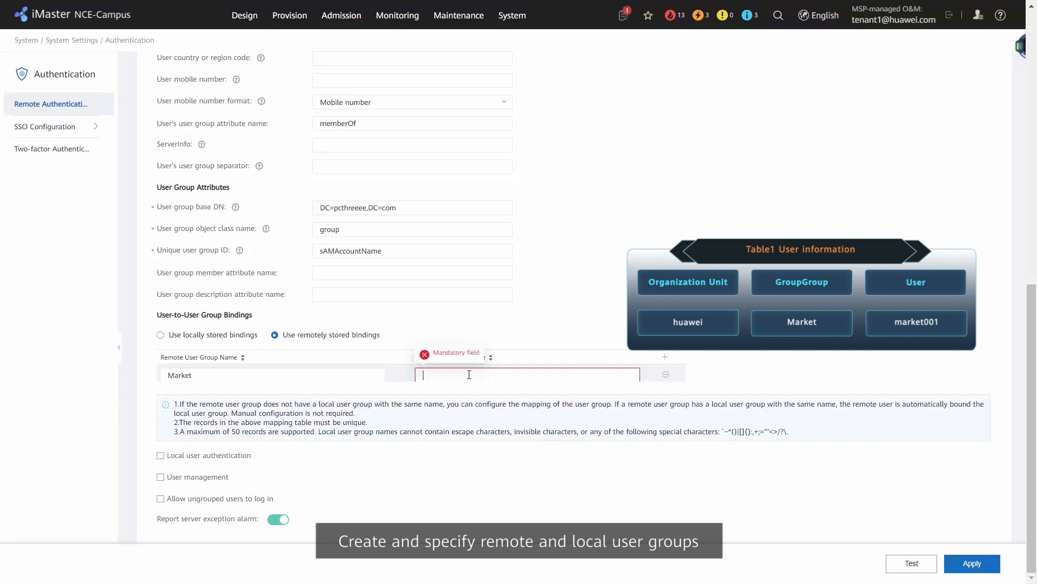
pyautogui.write('Market')
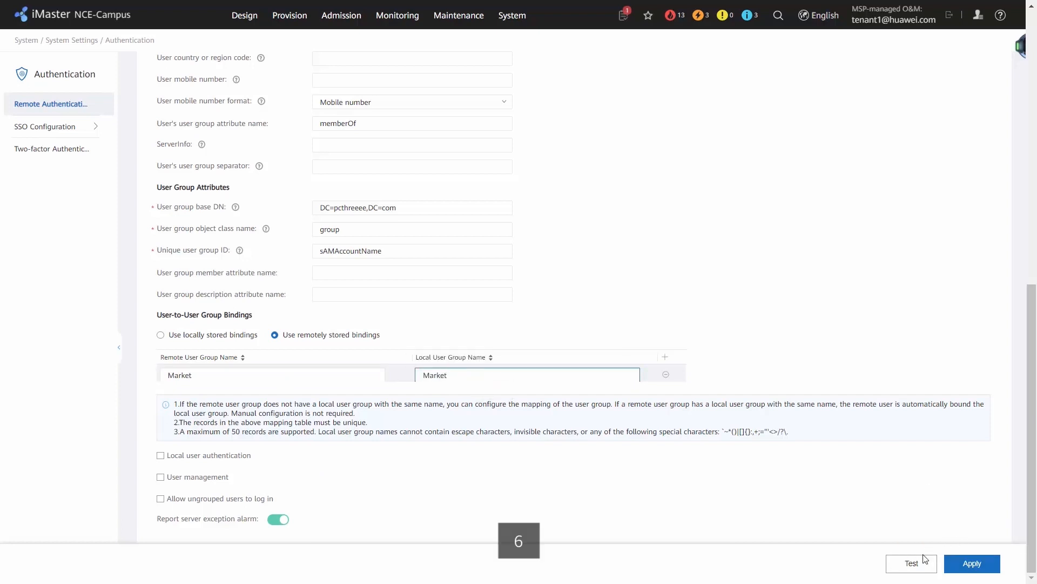
# - Test the LDAP connection with the administrator credentials and dismiss the success message
pyautogui.click(911, 563)
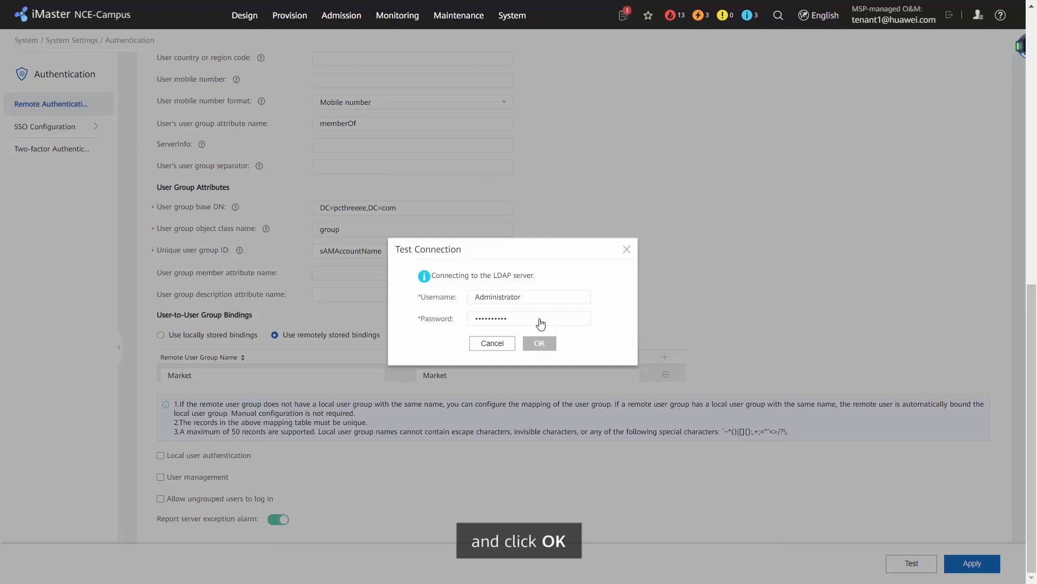
pyautogui.click(538, 342)
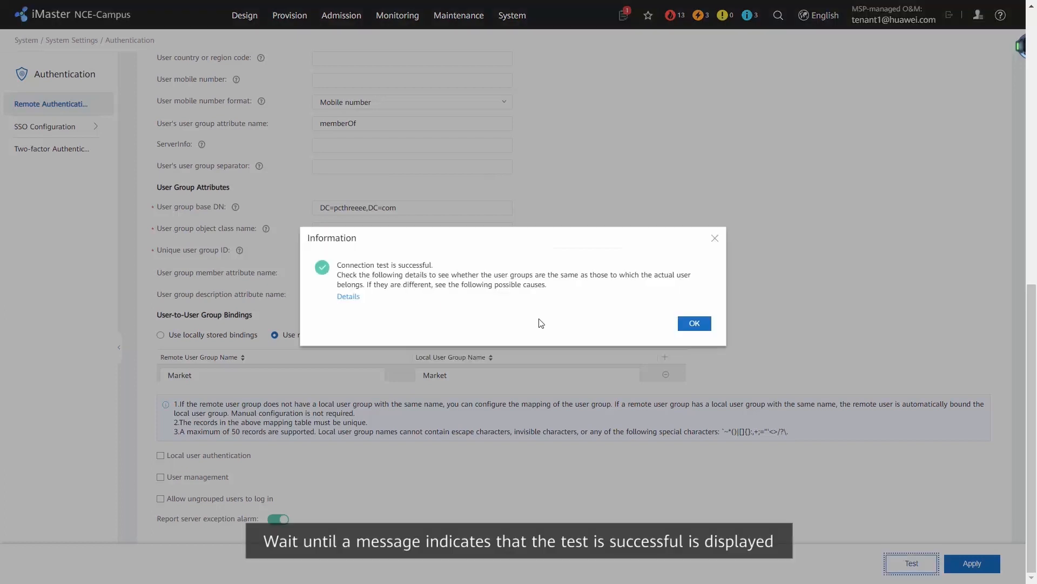
pyautogui.click(694, 323)
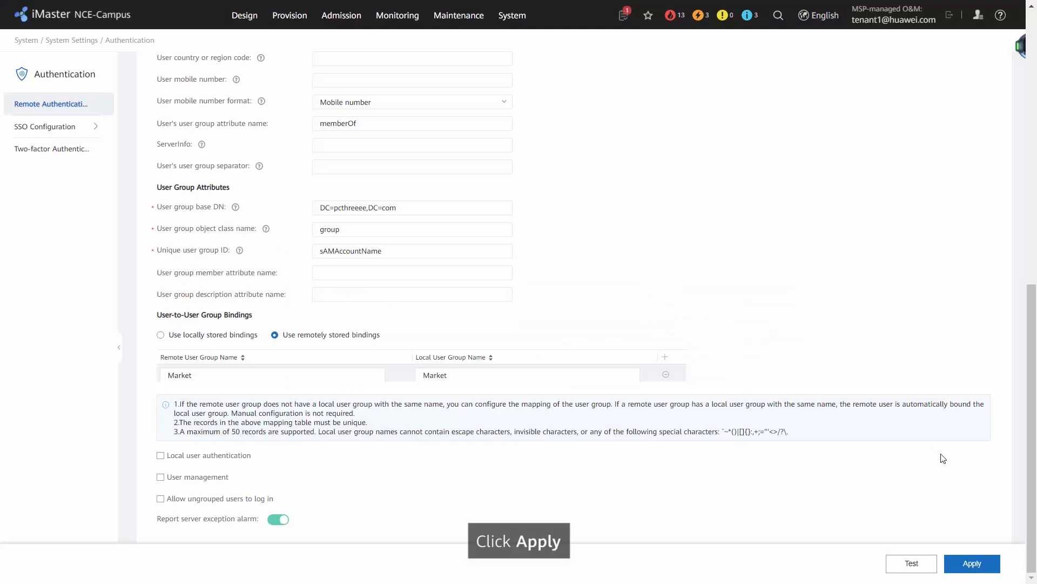
# - Apply the remote authentication configuration
pyautogui.click(971, 563)
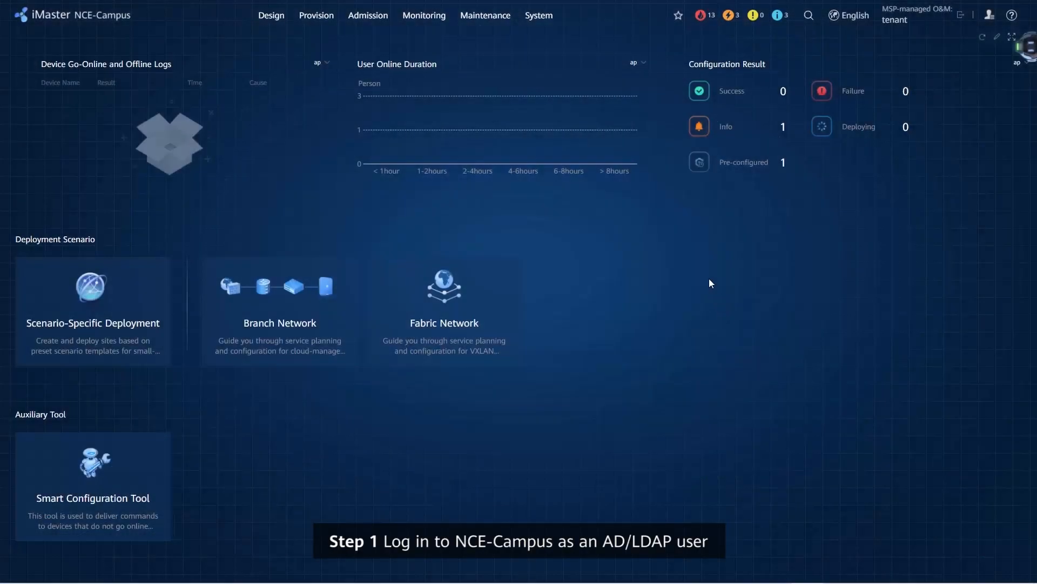
# - Sign out and log back in as the tenant-qualified remote LDAP user market001
pyautogui.click(989, 15)
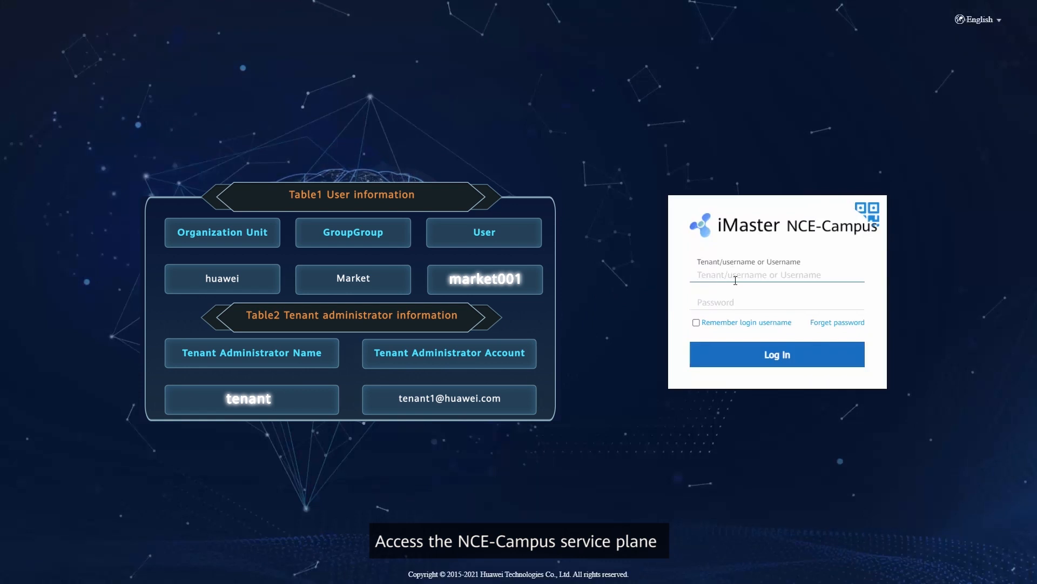
pyautogui.write('tenant/market001')
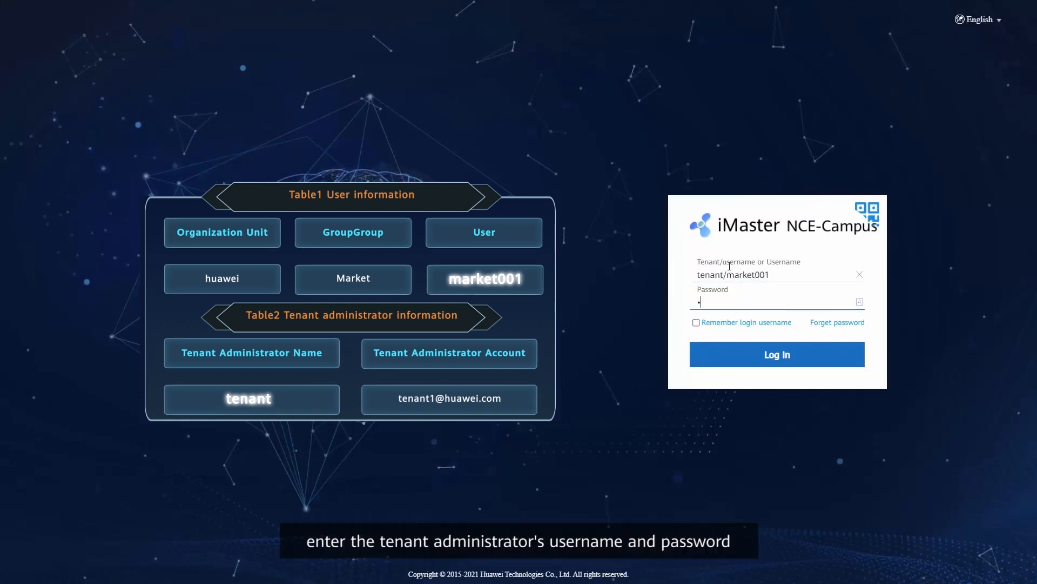
pyautogui.click(777, 355)
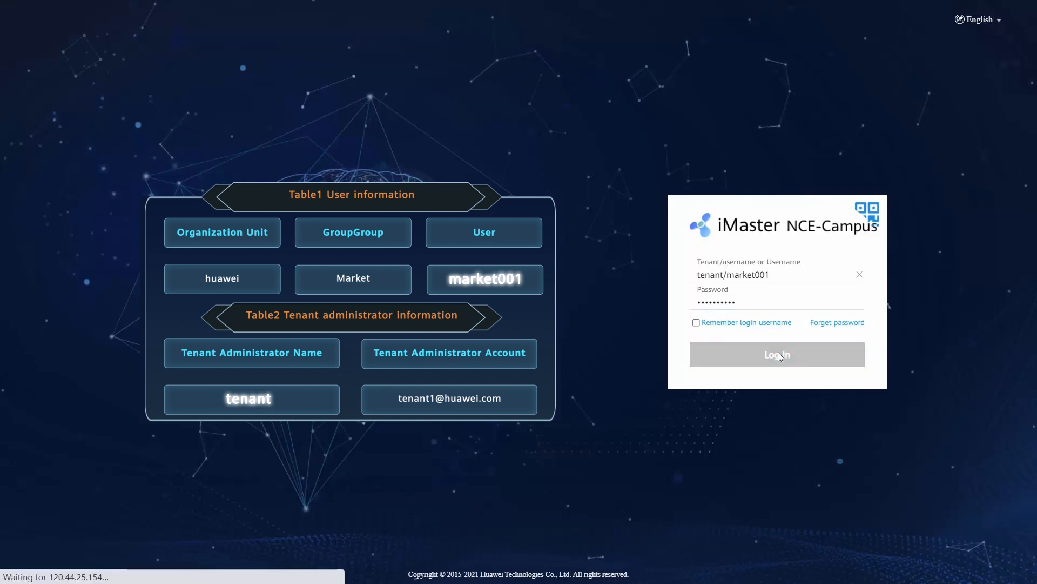
pyautogui.click(775, 353)
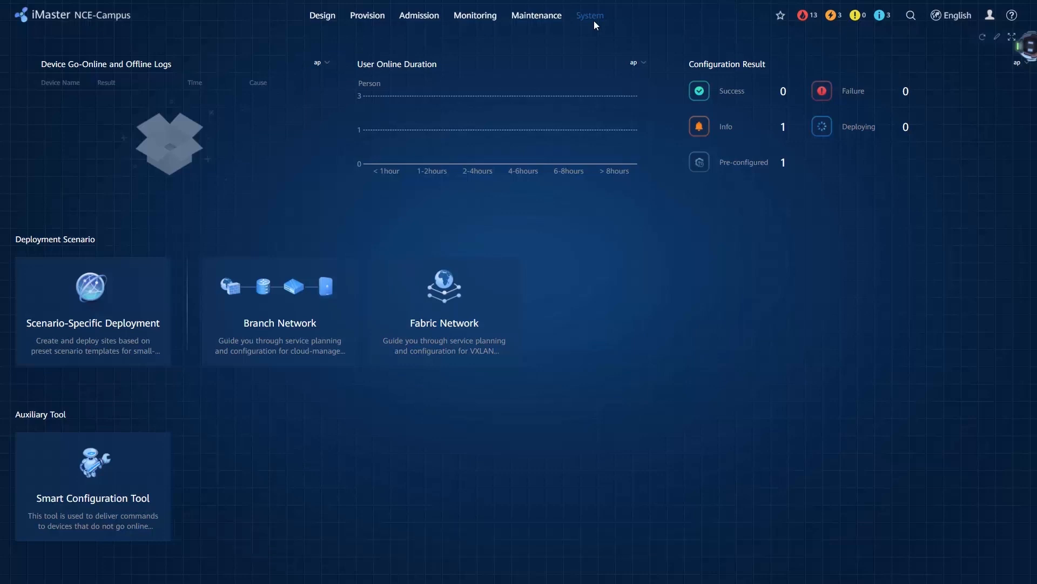
# - Show market001 in User Management as an online, enabled remote user in the Market group
pyautogui.click(588, 15)
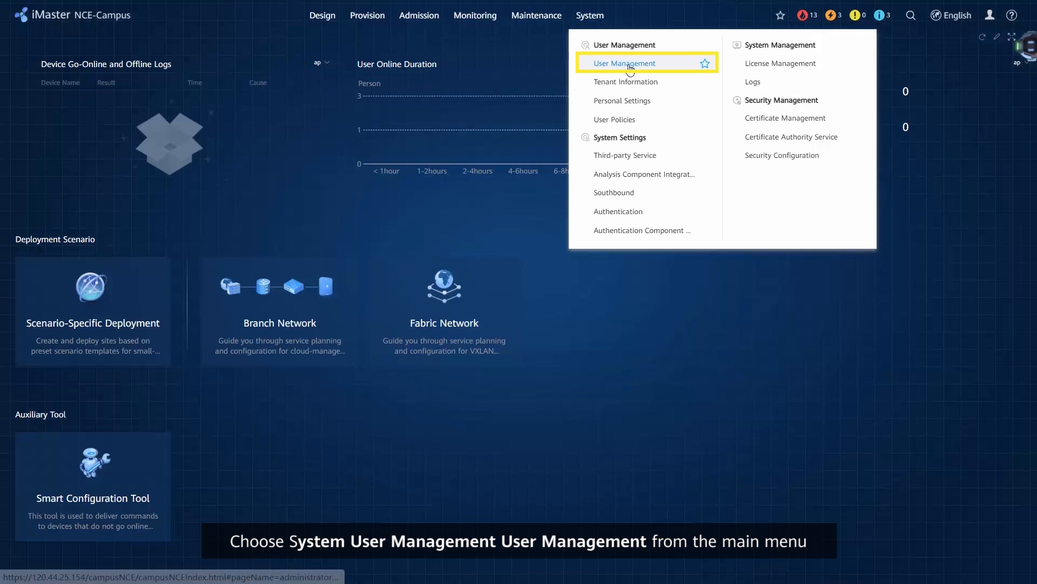
pyautogui.click(623, 62)
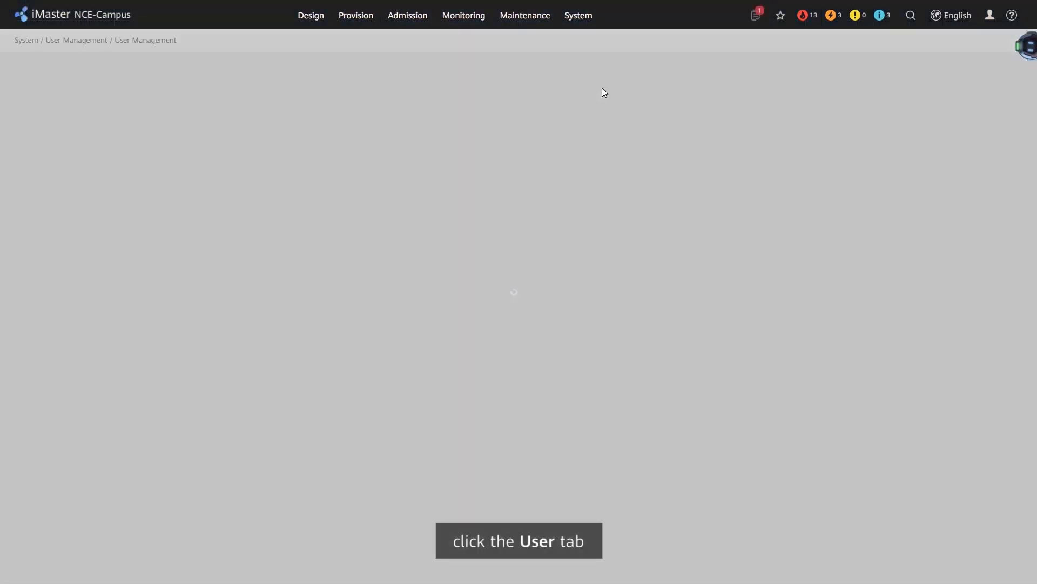
pyautogui.click(231, 111)
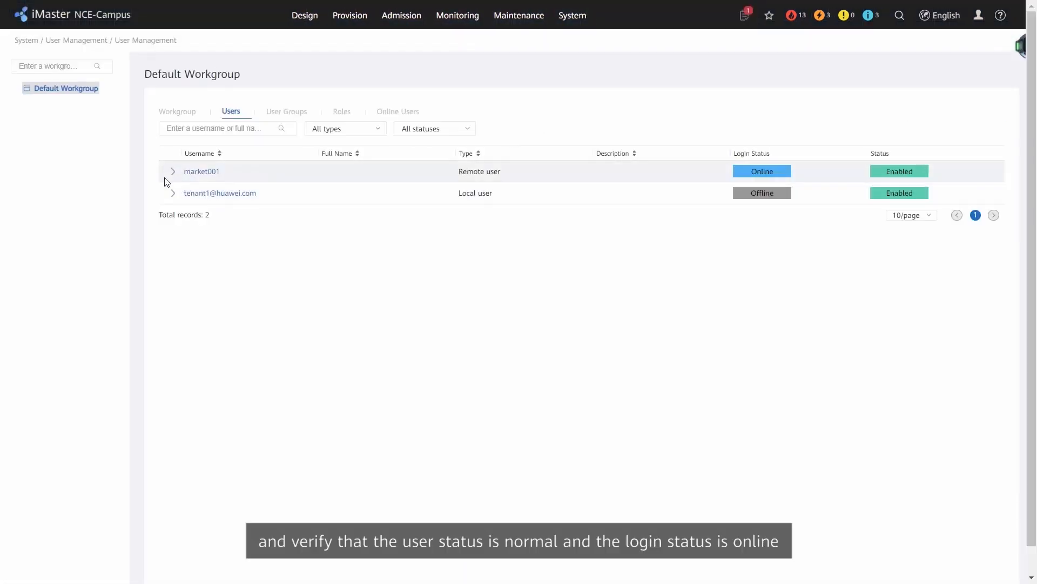
pyautogui.click(173, 171)
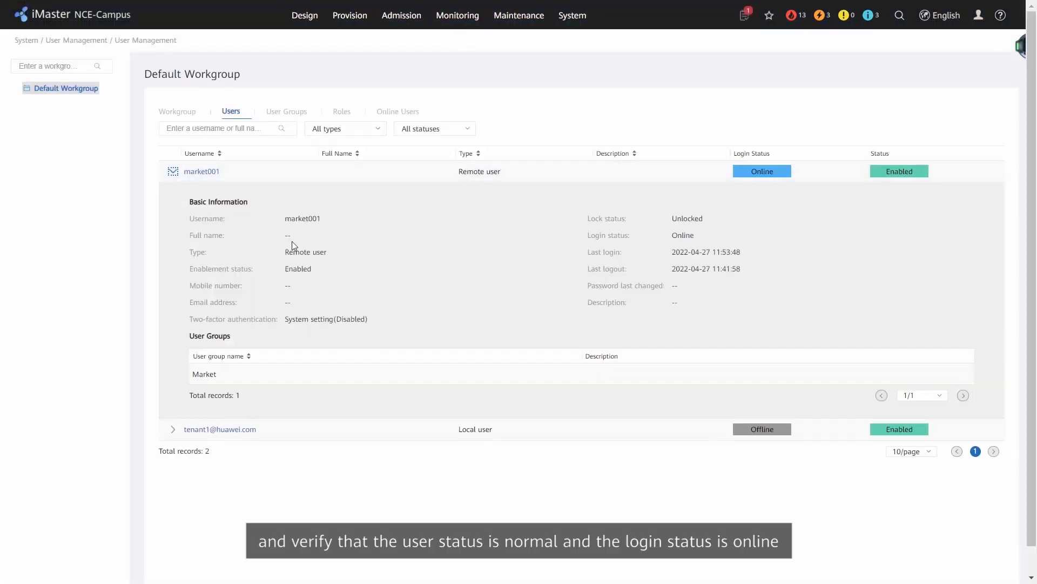